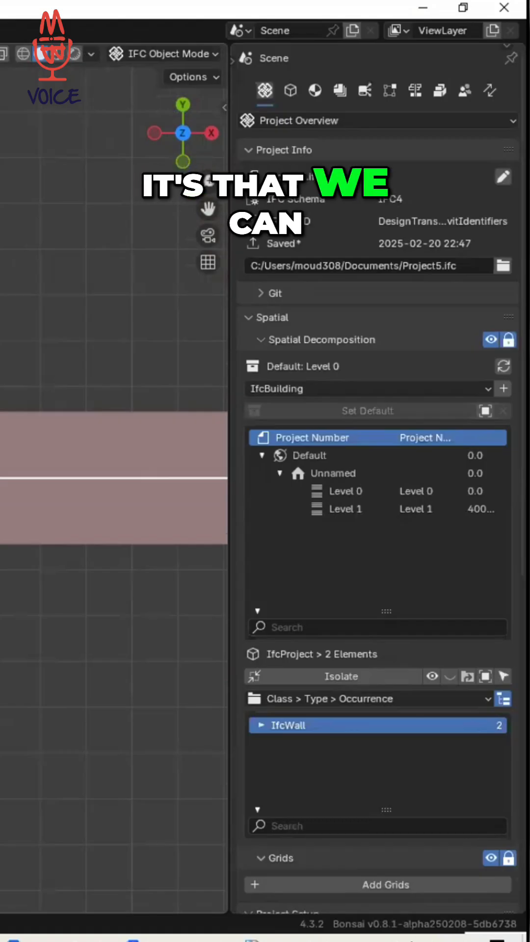
- Scroll to Georeferencing showing EPSG:7856 map conversion and the local-origin calculator
scroll("down", 3)
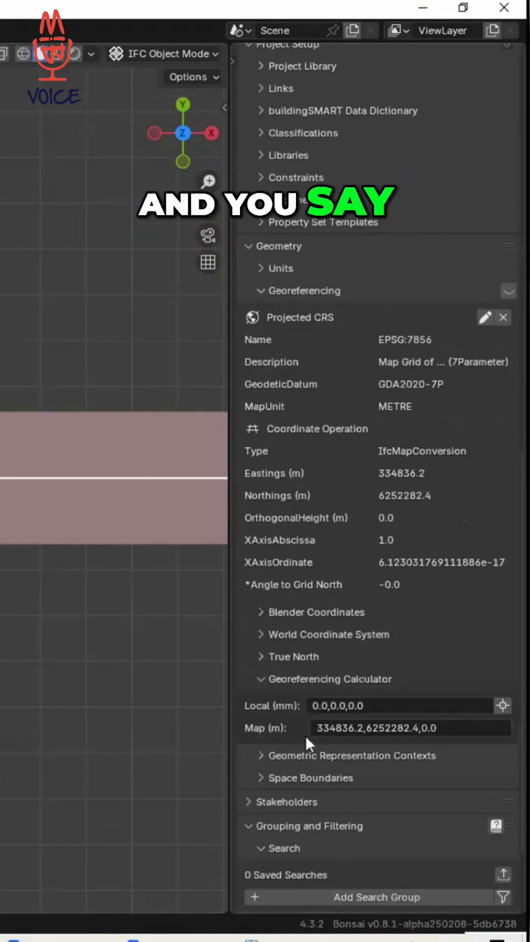
mouse_move(357, 738)
type("calc")
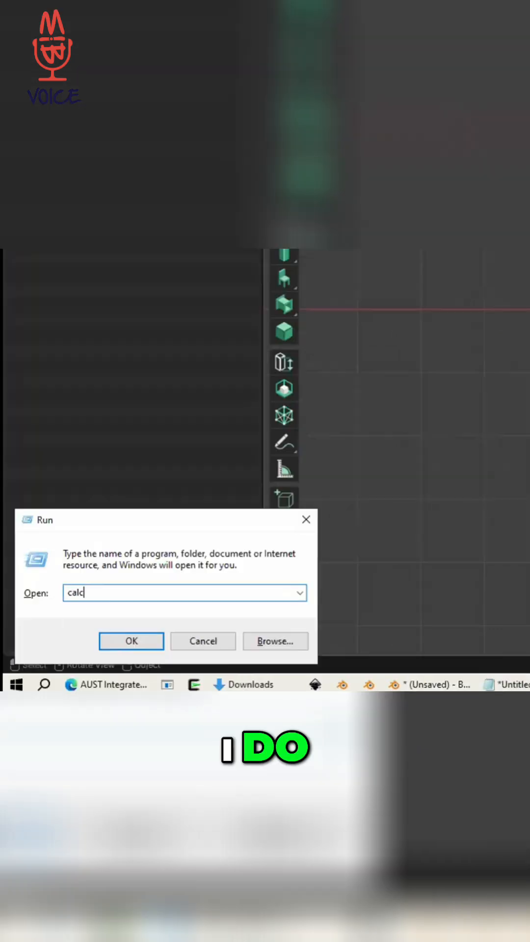
- Launch Windows Calculator and begin entering the local offset for the easting
left_click(131, 642)
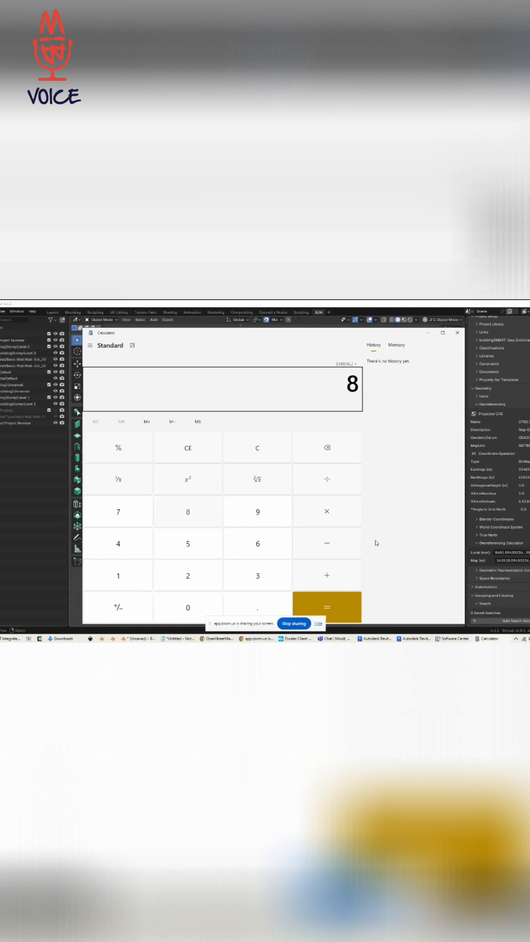
left_click(327, 607)
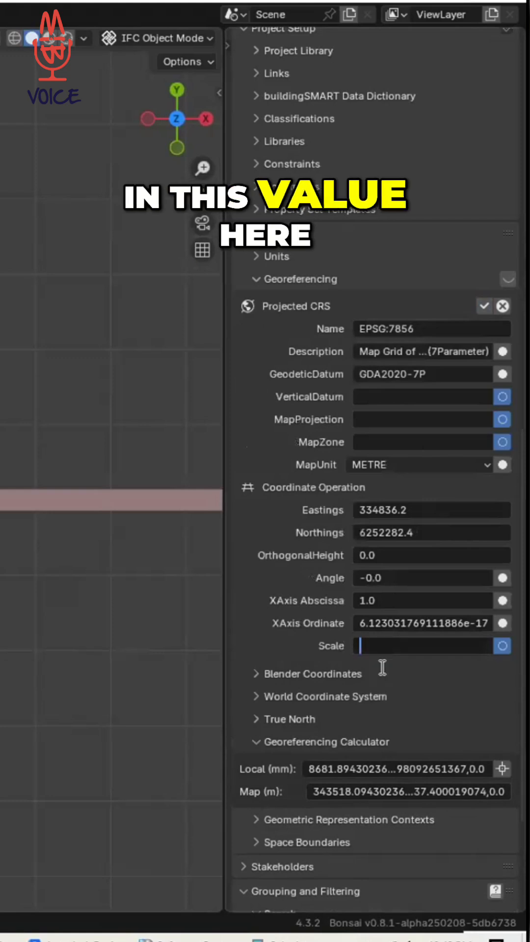
- Enter .001 as the Projected CRS map conversion Scale
type(".001")
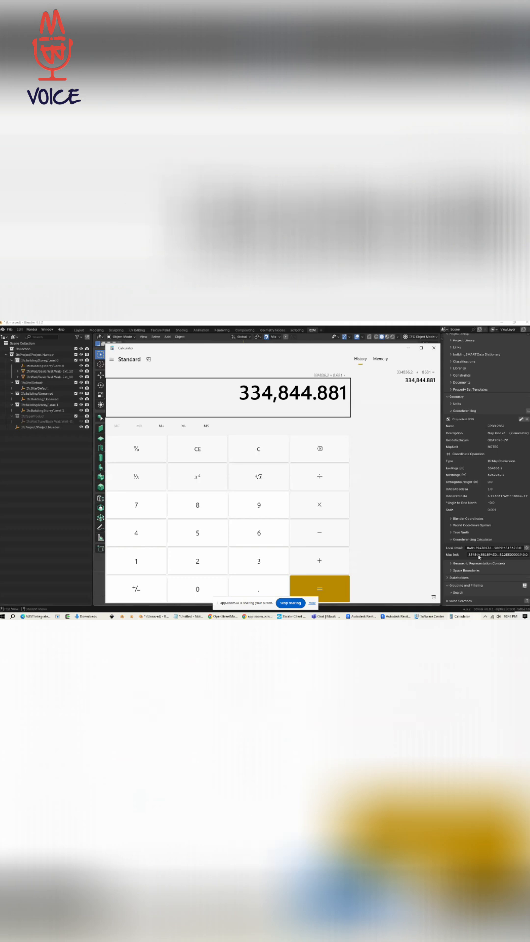
- Compute 334836.2 + 8.681 = 334,844.881 in Calculator
left_click(434, 348)
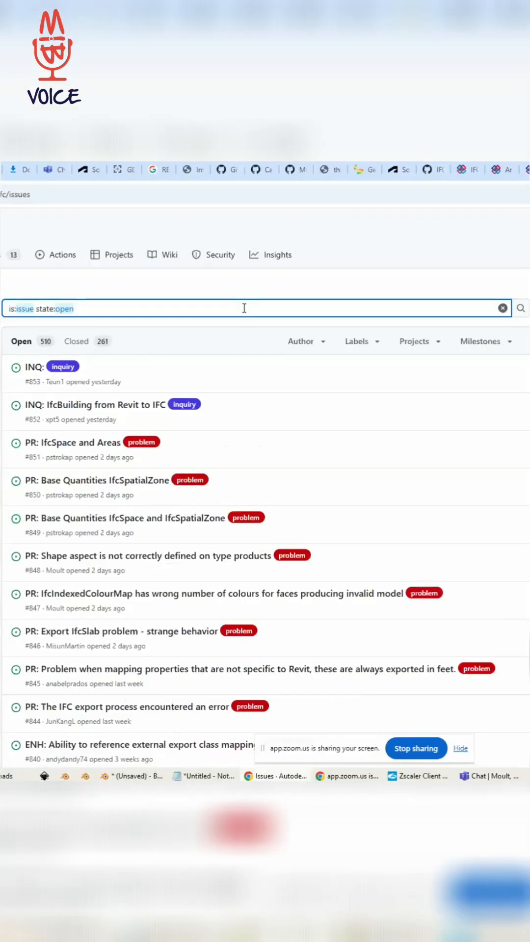
- Search GitHub issues for 'projected crs scale' to reach issue #784
type("projected c")
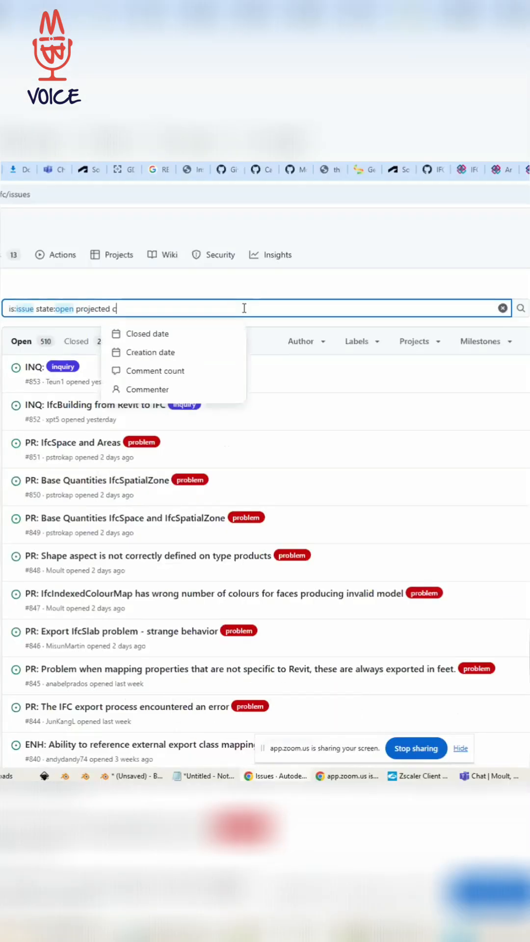
type("rs scale")
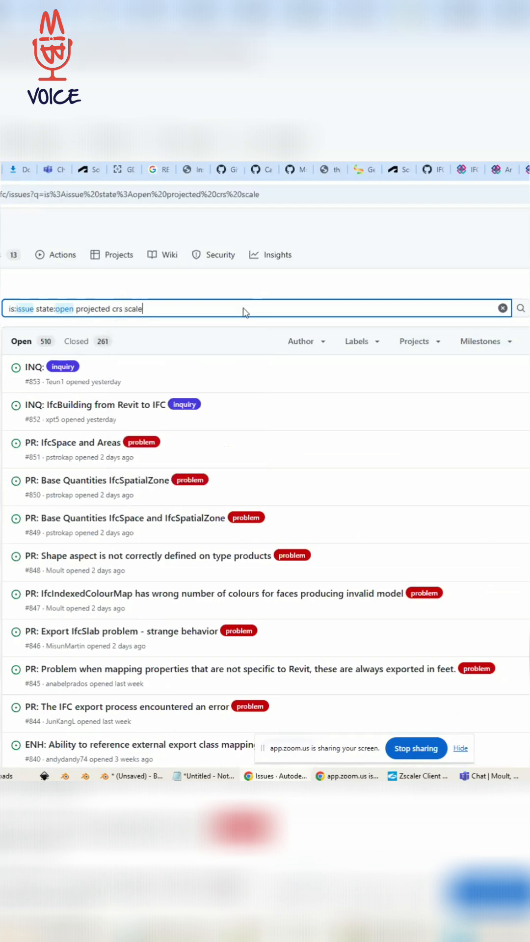
key("Enter")
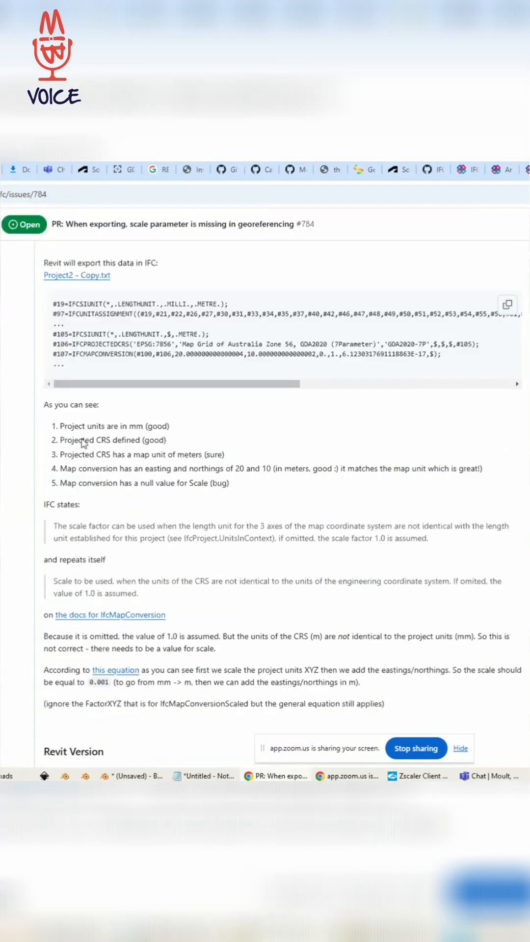
scroll("down", 3)
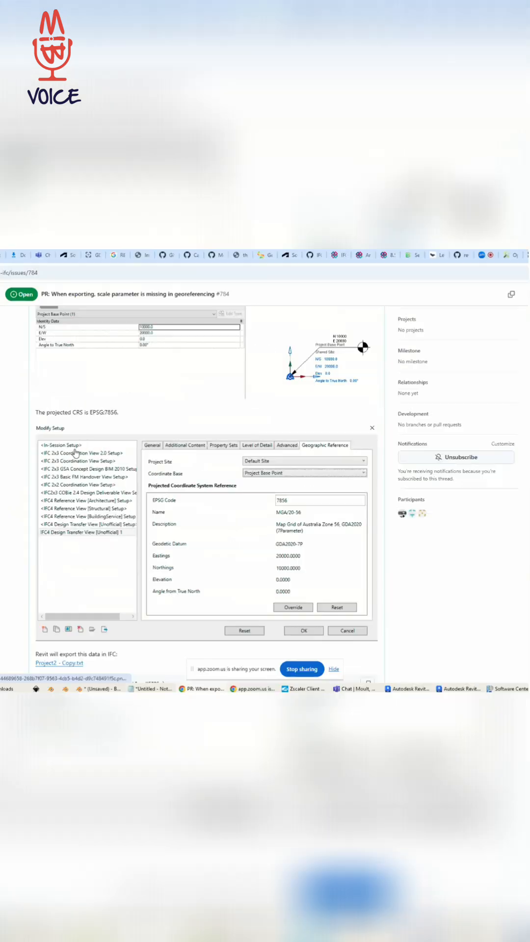
scroll("down", 3)
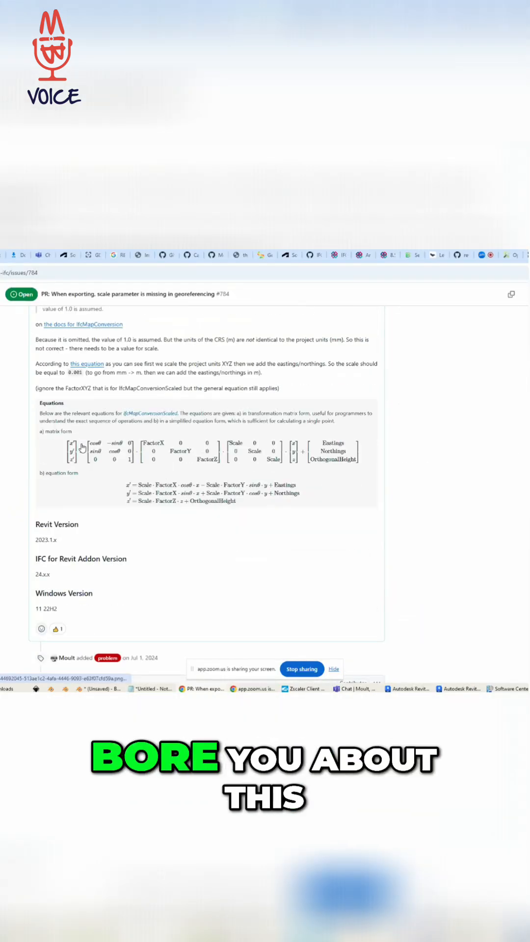
scroll("down", 3)
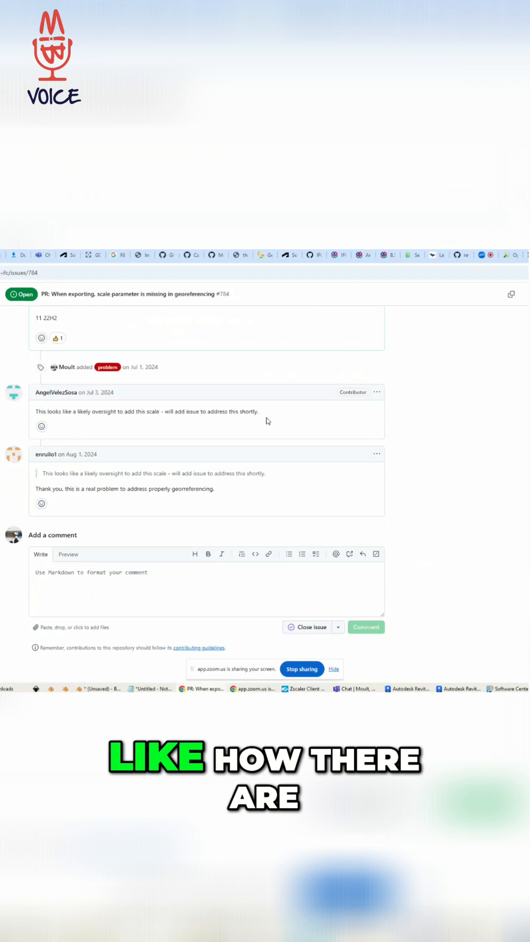